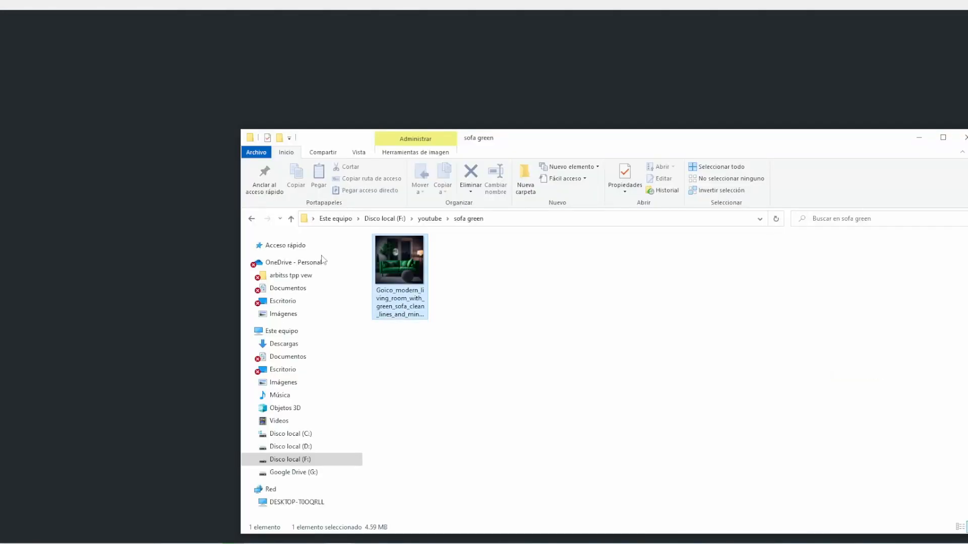
Step: View the green sofa living room image and scroll the Midjourney chat while the new grids render
{"action": "double_click", "coordinate": [399, 259]}
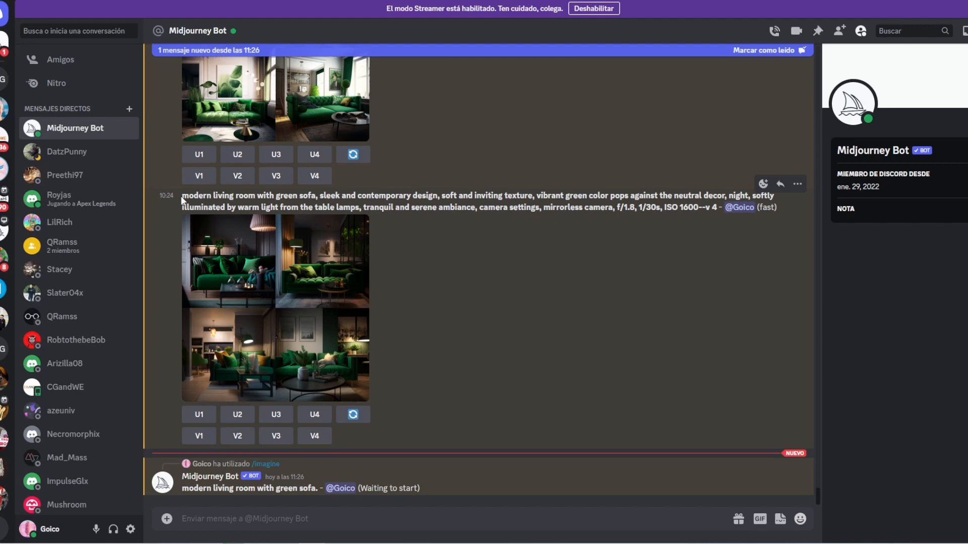
{"action": "scroll", "scroll_direction": "down", "scroll_amount": 3}
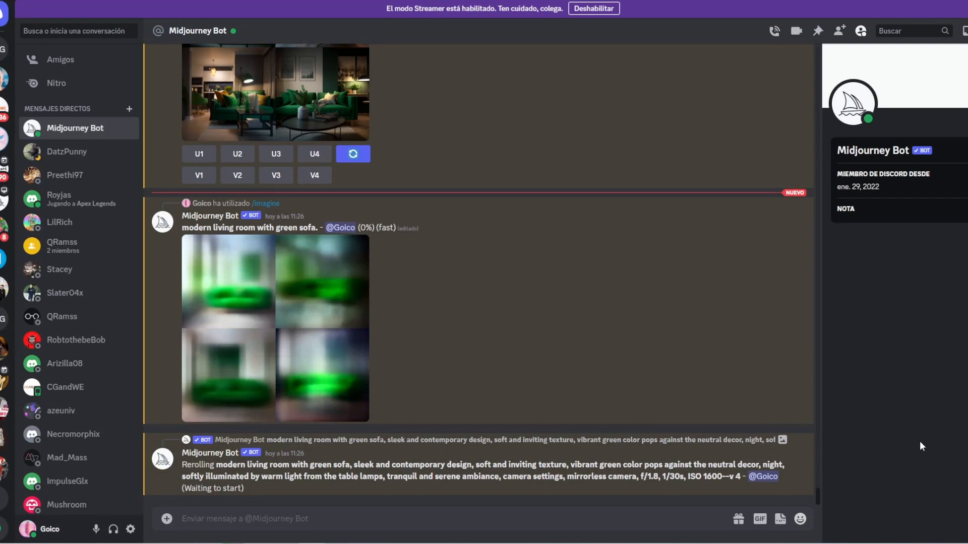
{"action": "scroll", "scroll_direction": "down", "scroll_amount": 3}
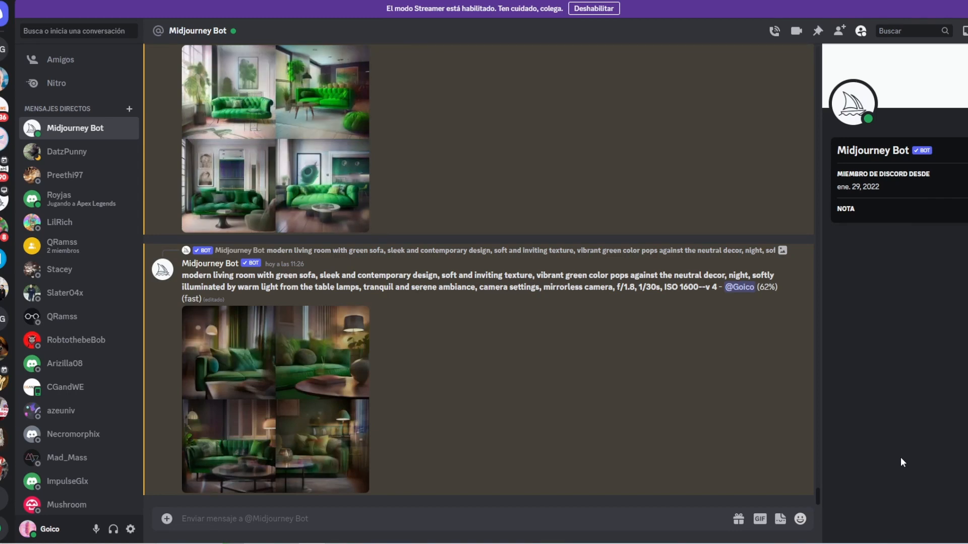
{"action": "scroll", "scroll_direction": "down", "scroll_amount": 3}
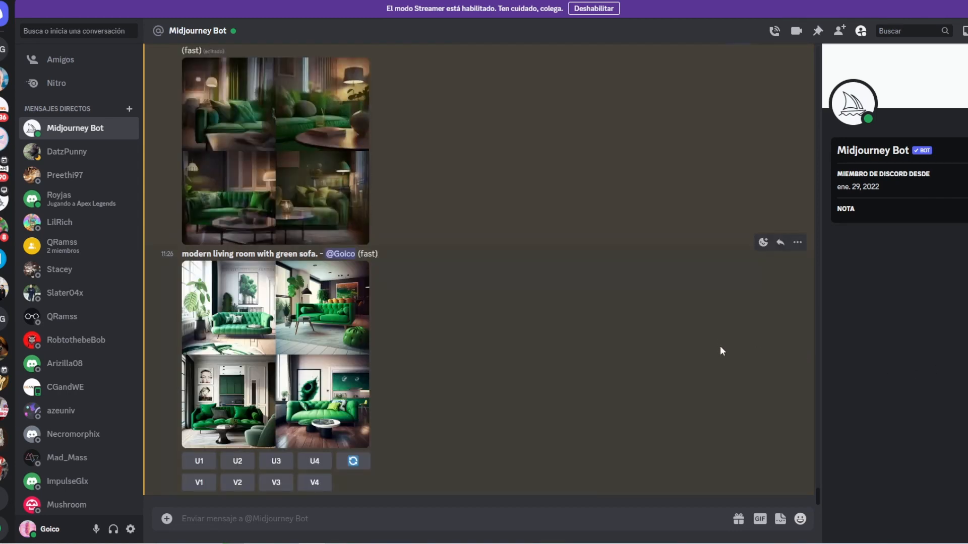
{"action": "scroll", "scroll_direction": "down", "scroll_amount": 3}
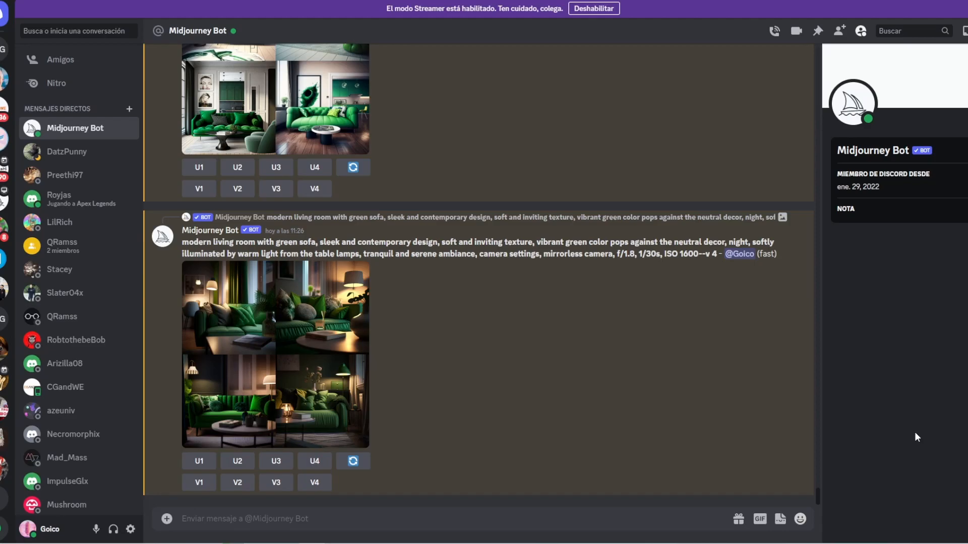
Step: Place the vanishing lines on the green sofa image in fSpy and start File > Save As
{"action": "left_click", "coordinate": [274, 354]}
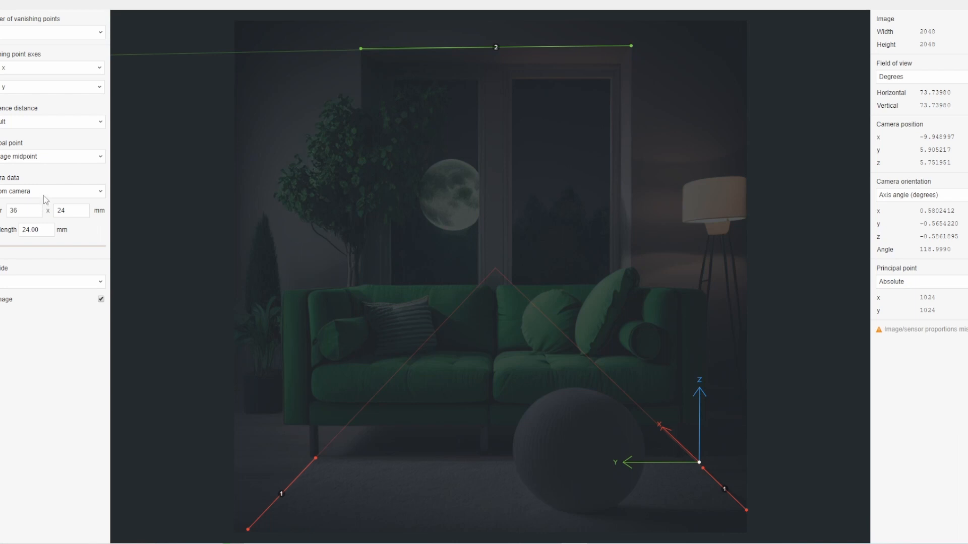
{"action": "left_click", "coordinate": [53, 121]}
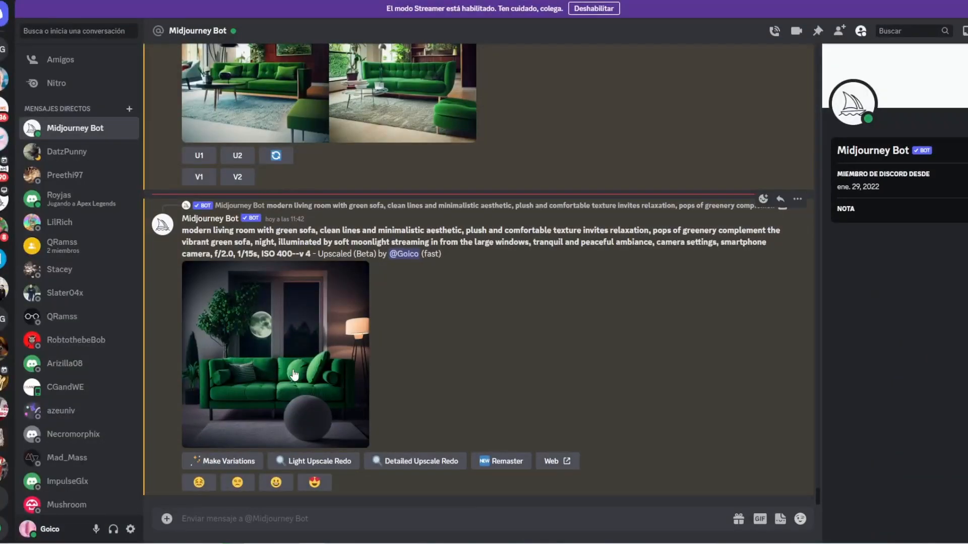
{"action": "mouse_move", "coordinate": [241, 315]}
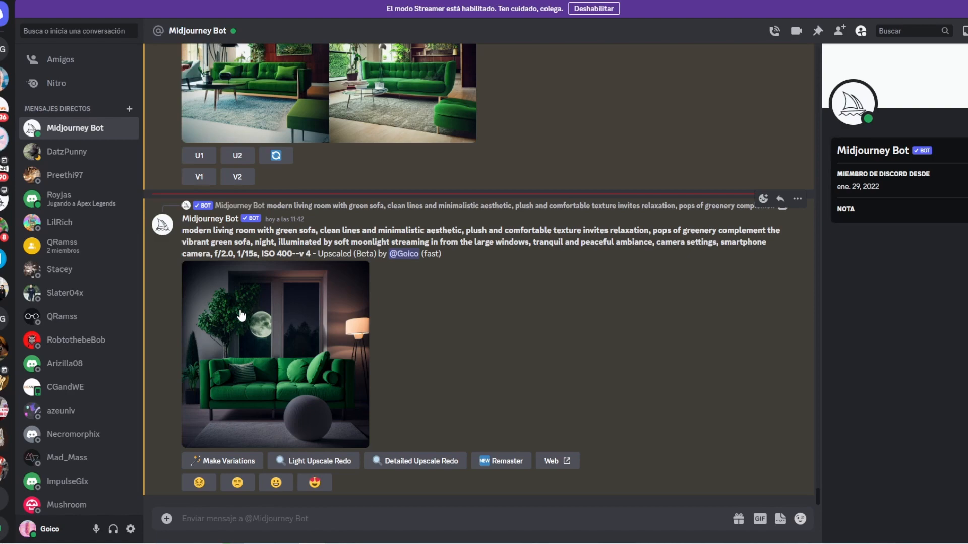
{"action": "mouse_move", "coordinate": [707, 277]}
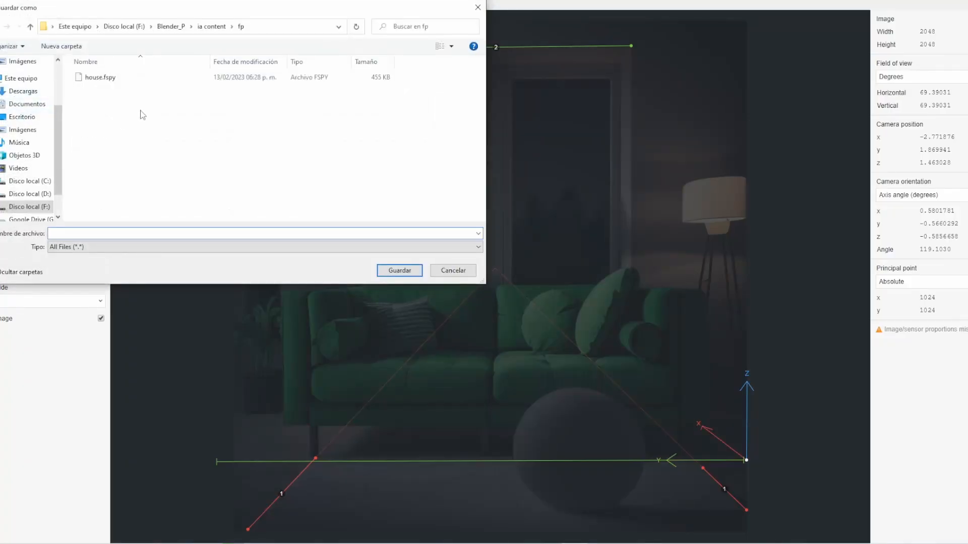
Step: Save the fSpy project as mifsp in the F:\youtube\sofa green folder
{"action": "left_click", "coordinate": [186, 26]}
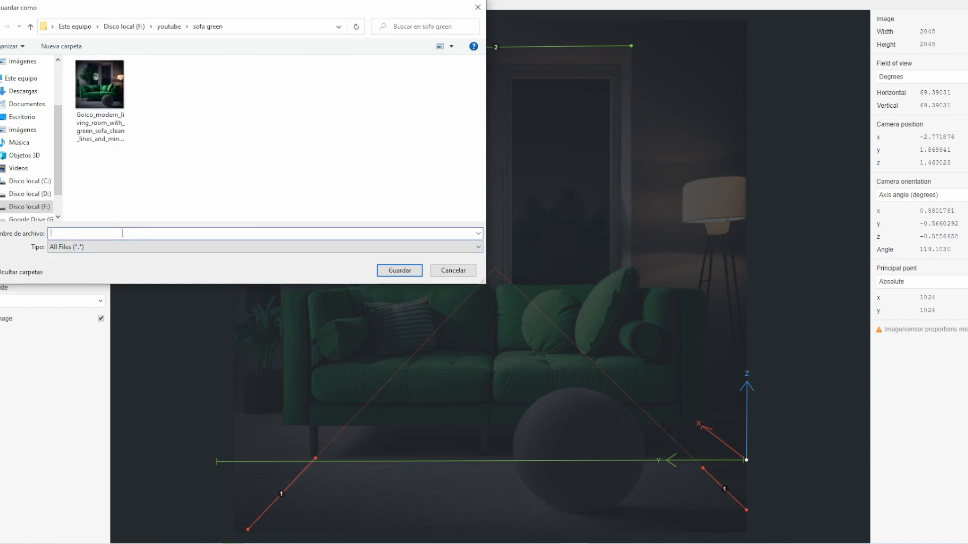
{"action": "type", "text": "mif"}
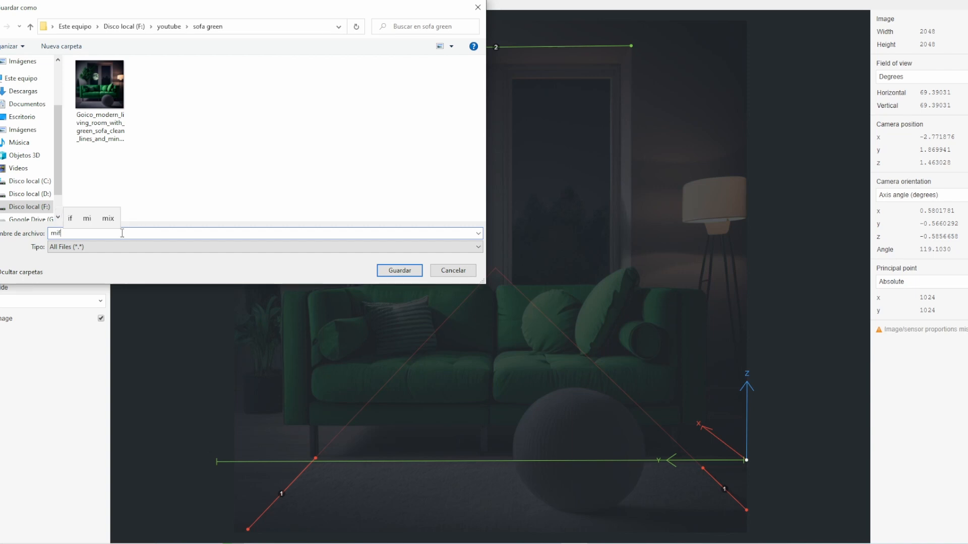
{"action": "type", "text": "sp"}
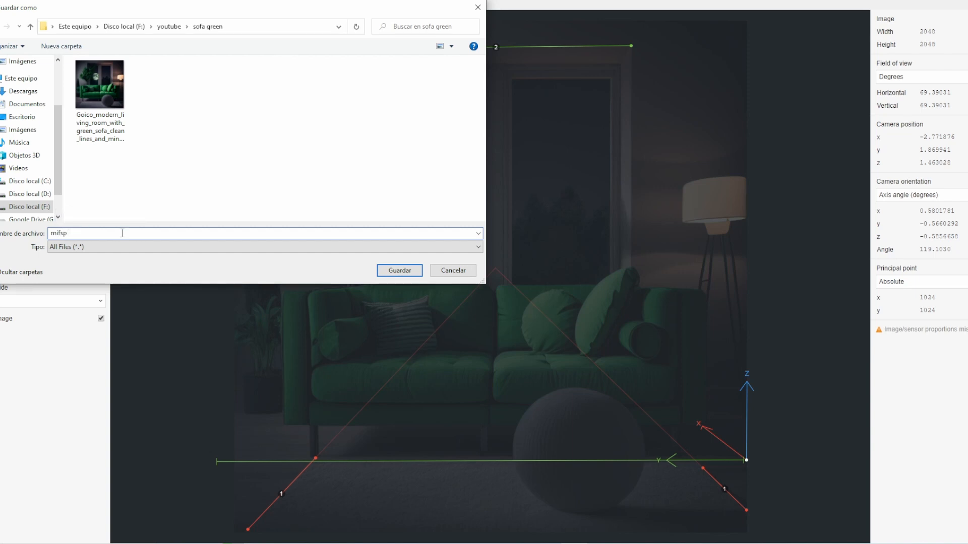
{"action": "left_click", "coordinate": [399, 270]}
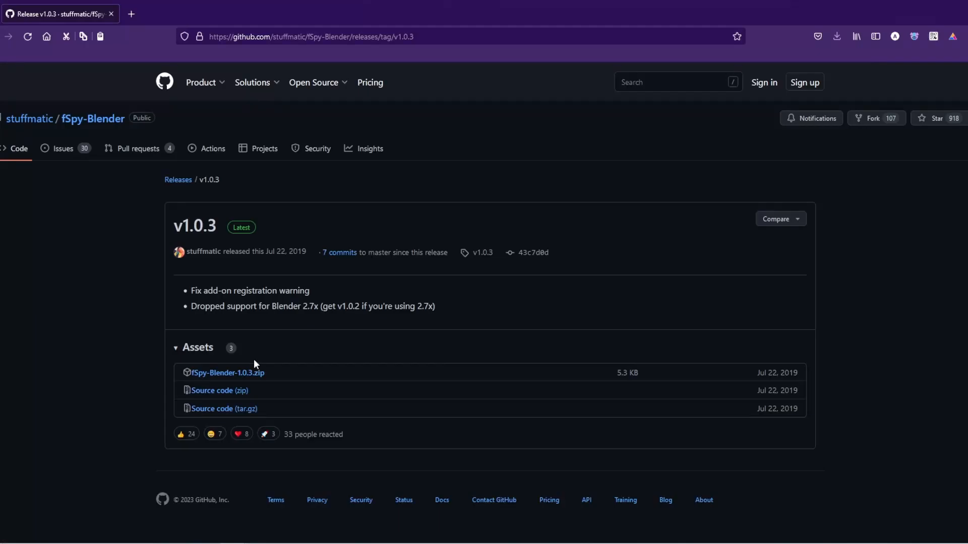
Step: Download fSpy-Blender-1.0.3.zip from the GitHub release into the add_on folder
{"action": "left_click", "coordinate": [227, 372]}
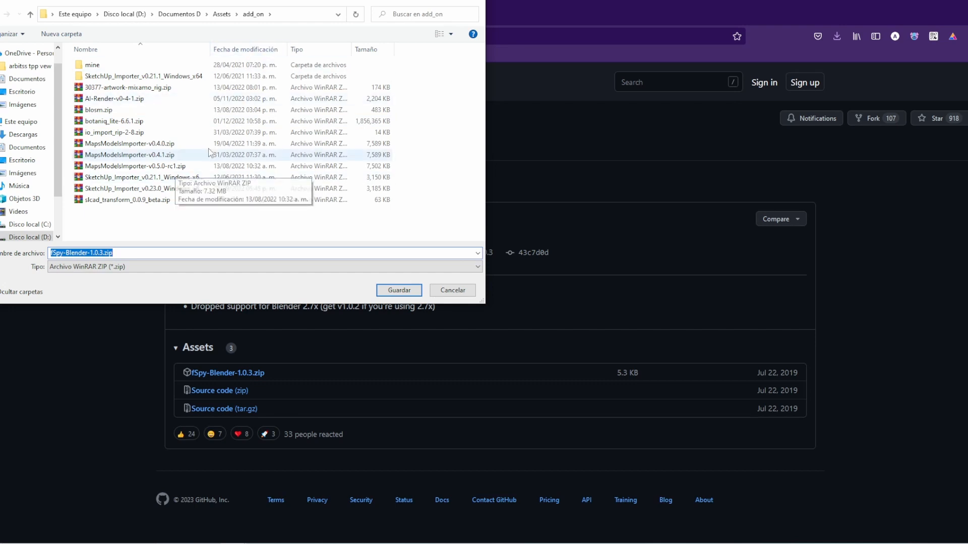
{"action": "left_click", "coordinate": [185, 13]}
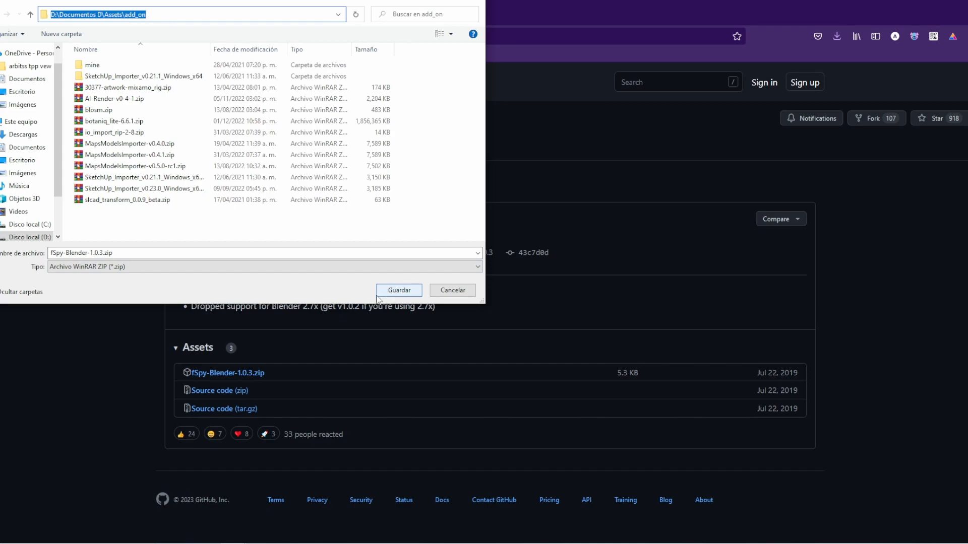
{"action": "left_click", "coordinate": [399, 290]}
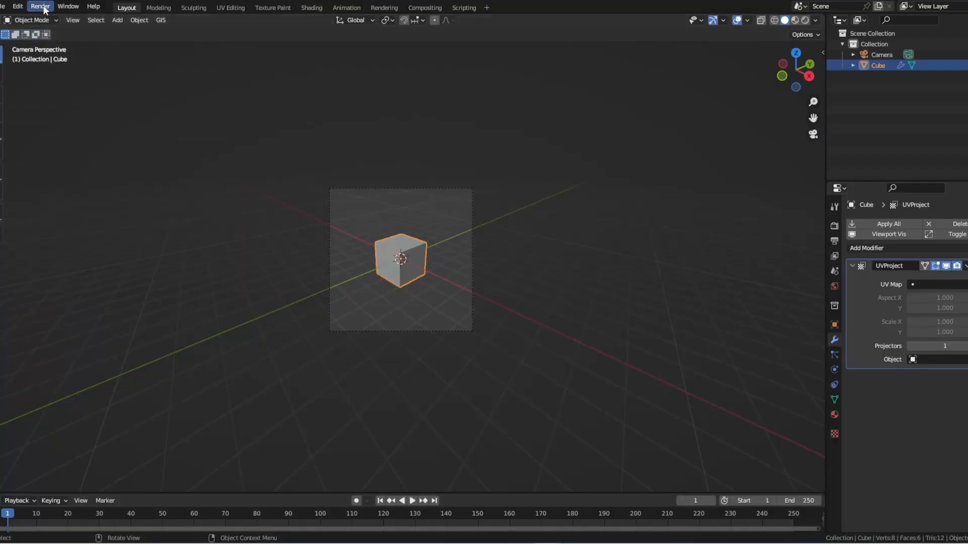
Step: Install the fSpy zip in Preferences, enable Import fSpy project via the 'fs' search, and close Preferences
{"action": "left_click", "coordinate": [17, 6]}
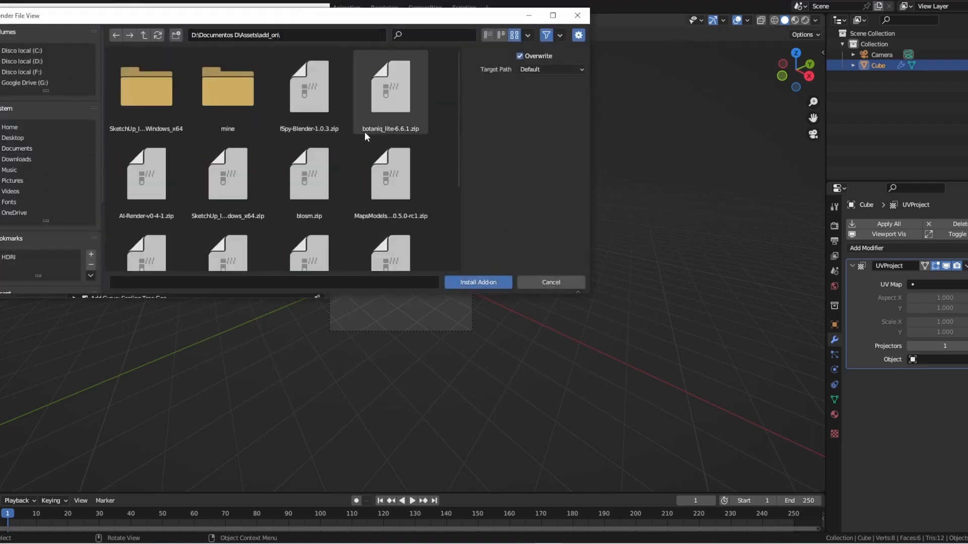
{"action": "left_click", "coordinate": [477, 282]}
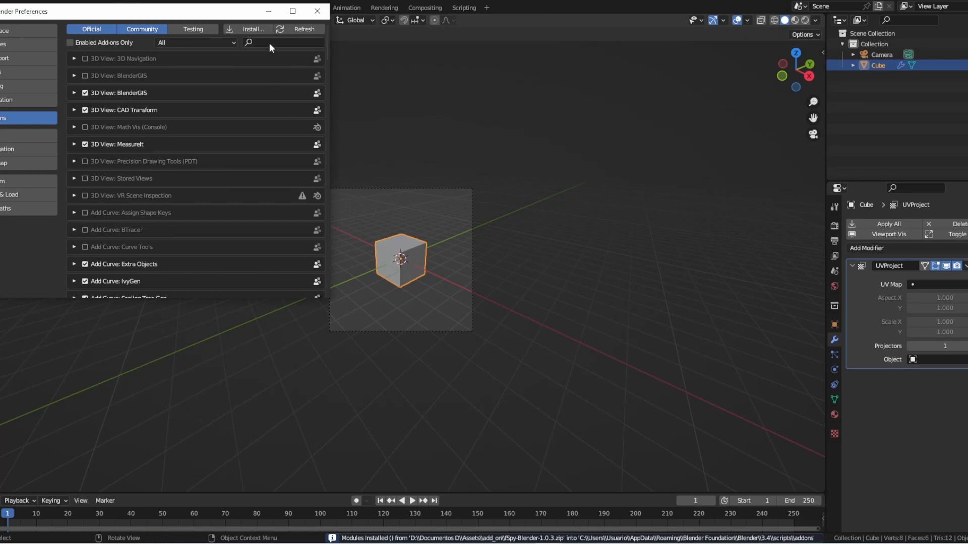
{"action": "type", "text": "fs"}
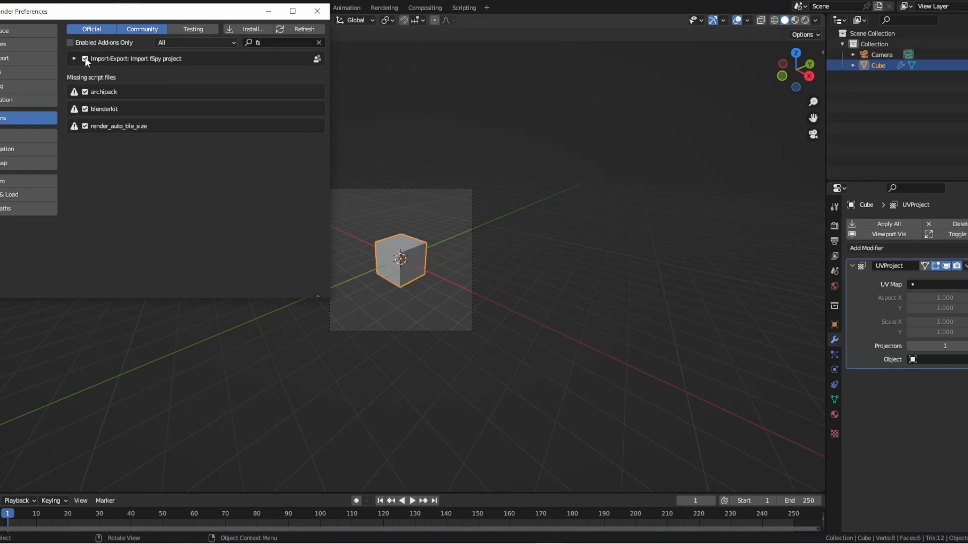
{"action": "left_click", "coordinate": [317, 10]}
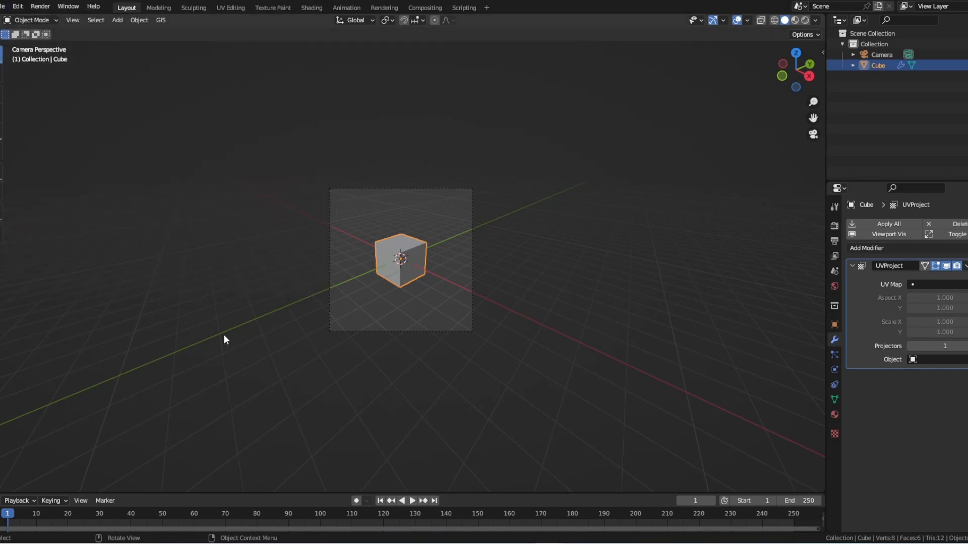
Step: Import the mifsp.fspy project so its matched camera shows the green sofa room image
{"action": "left_click", "coordinate": [6, 6]}
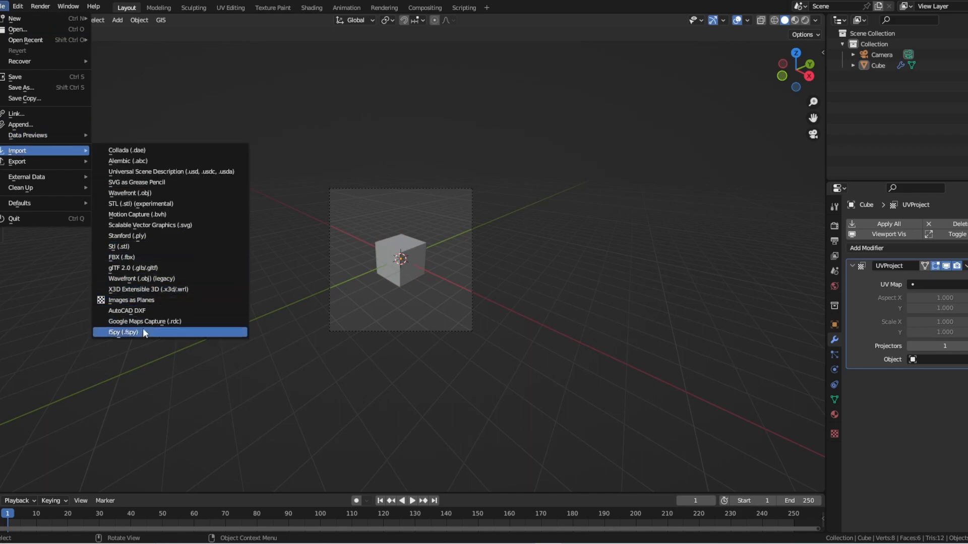
{"action": "left_click", "coordinate": [122, 332]}
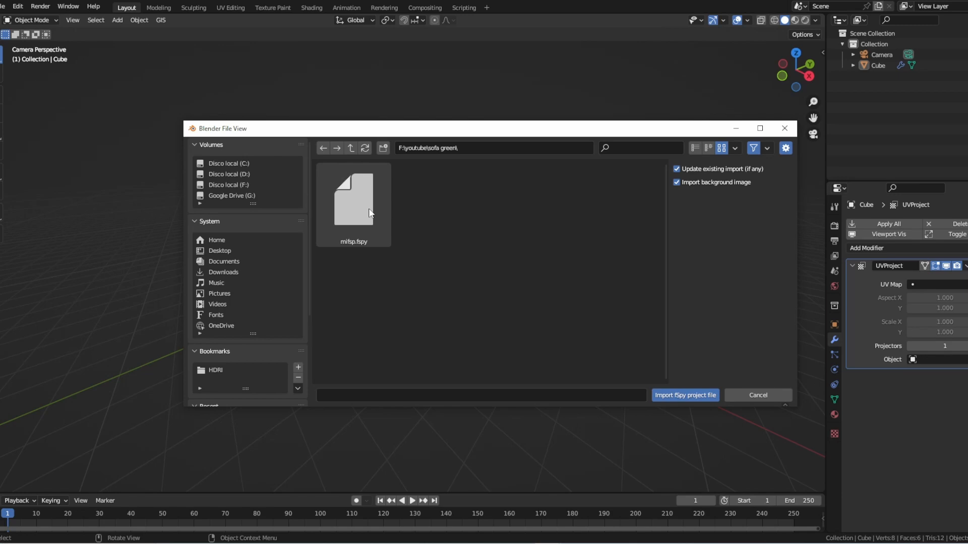
{"action": "left_click", "coordinate": [685, 396]}
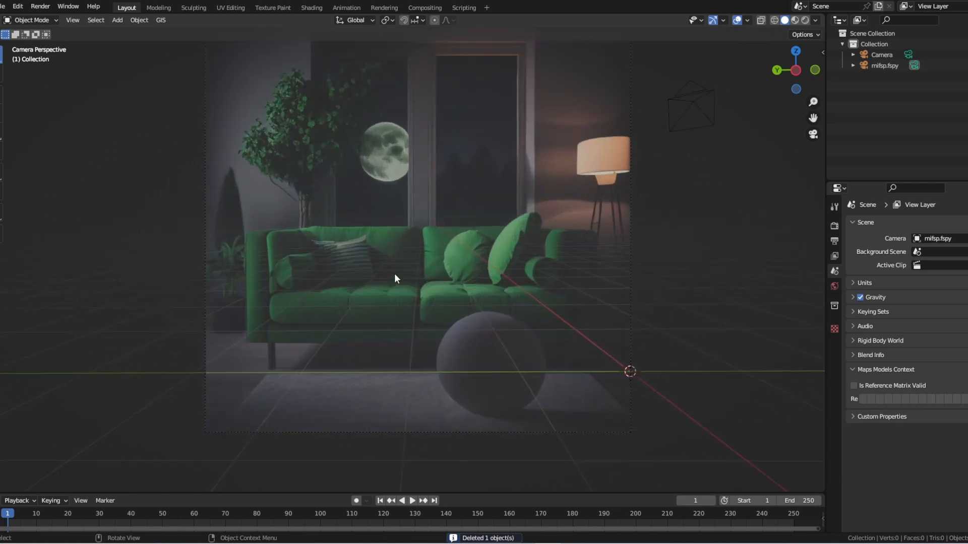
Step: Extrude the window border inward into the wall and Smart UV Project the lamp mesh
{"action": "scroll", "scroll_direction": "down", "scroll_amount": 3}
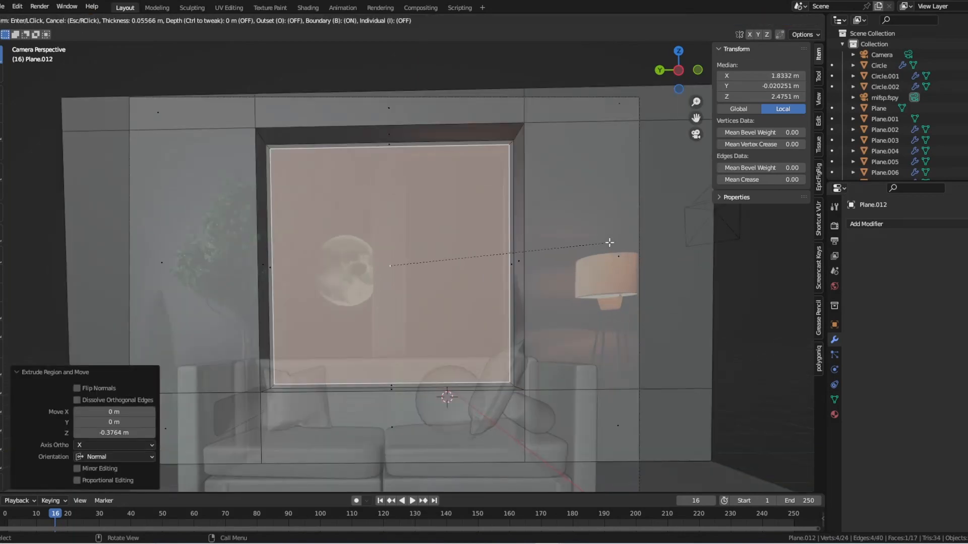
{"action": "key", "text": "Tab"}
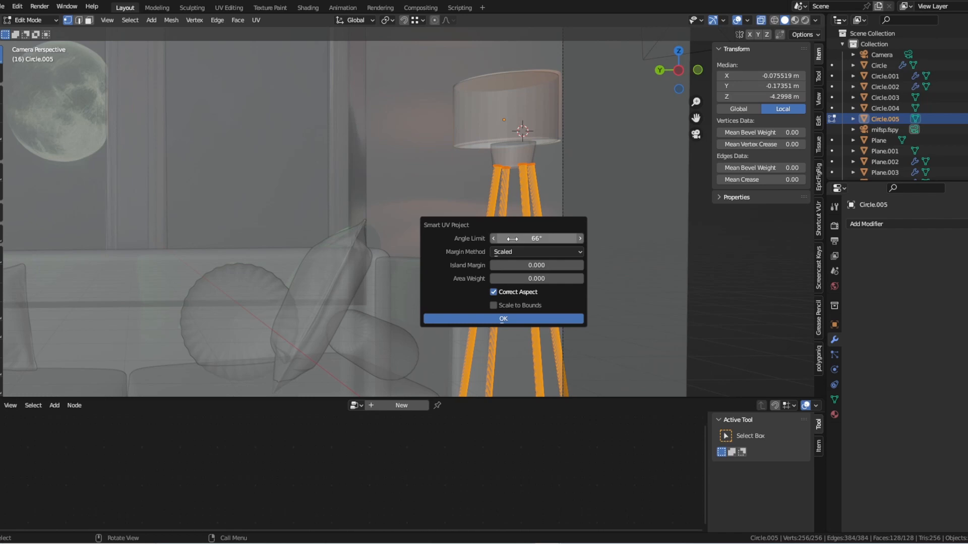
{"action": "left_click", "coordinate": [502, 319]}
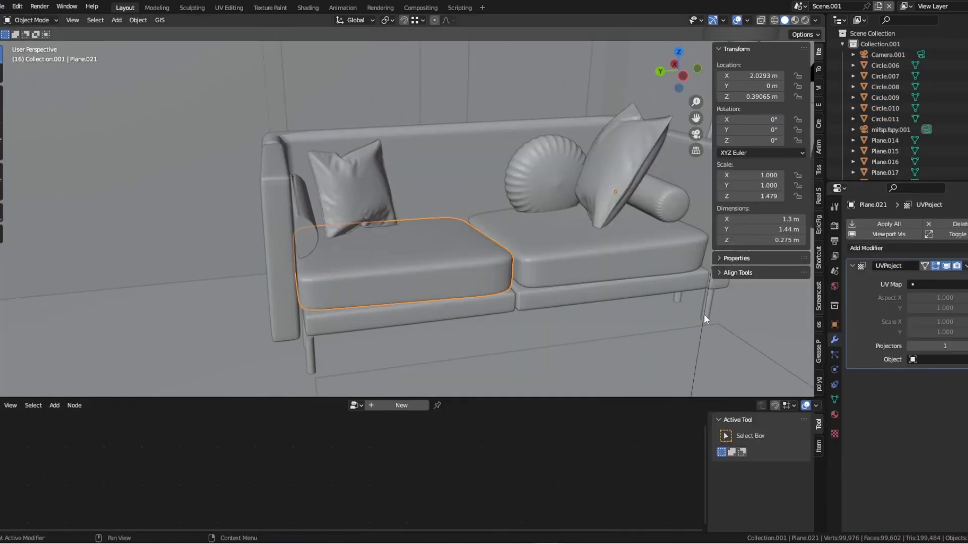
Step: Give the left seat cushion an Image Texture linked to its Principled BSDF and a UV Project modifier set to UVMap
{"action": "left_click", "coordinate": [932, 284]}
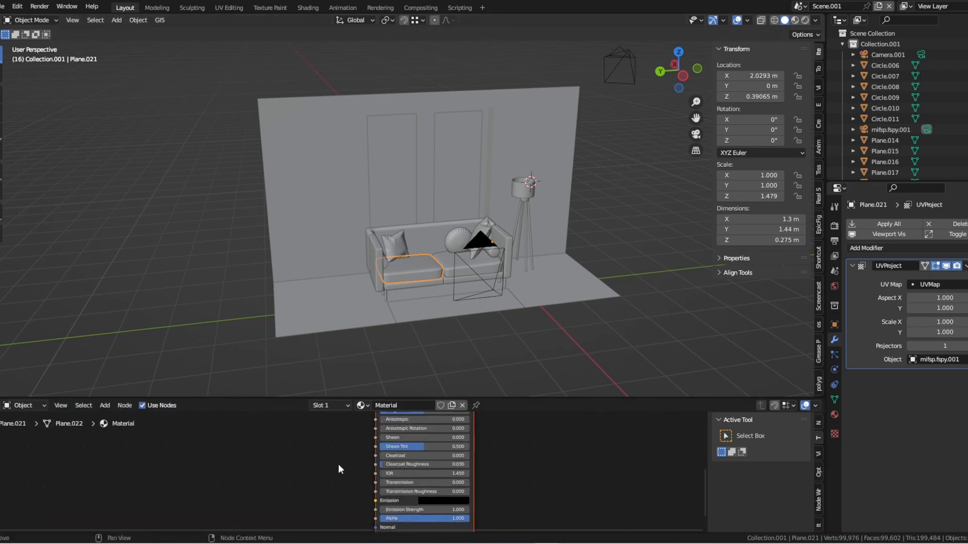
{"action": "left_click", "coordinate": [104, 405]}
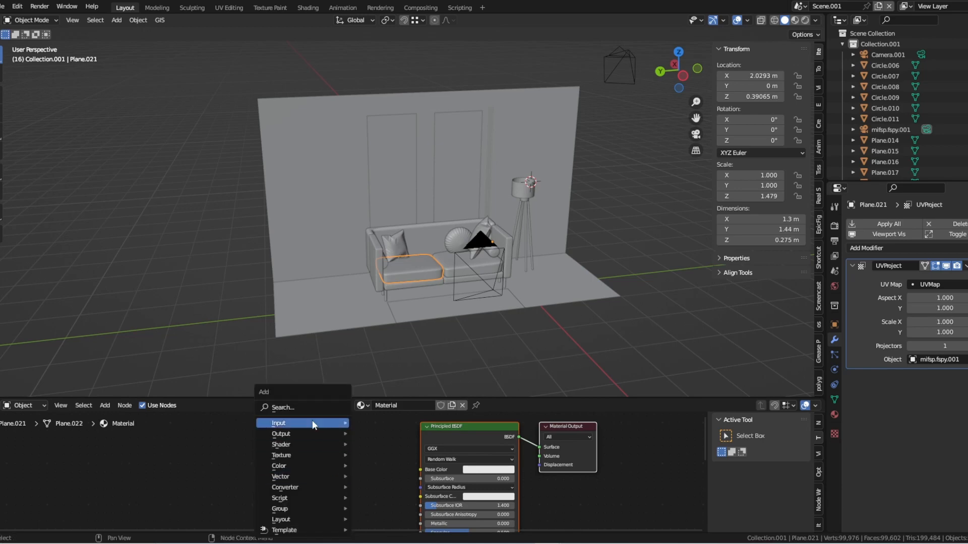
{"action": "type", "text": "IM"}
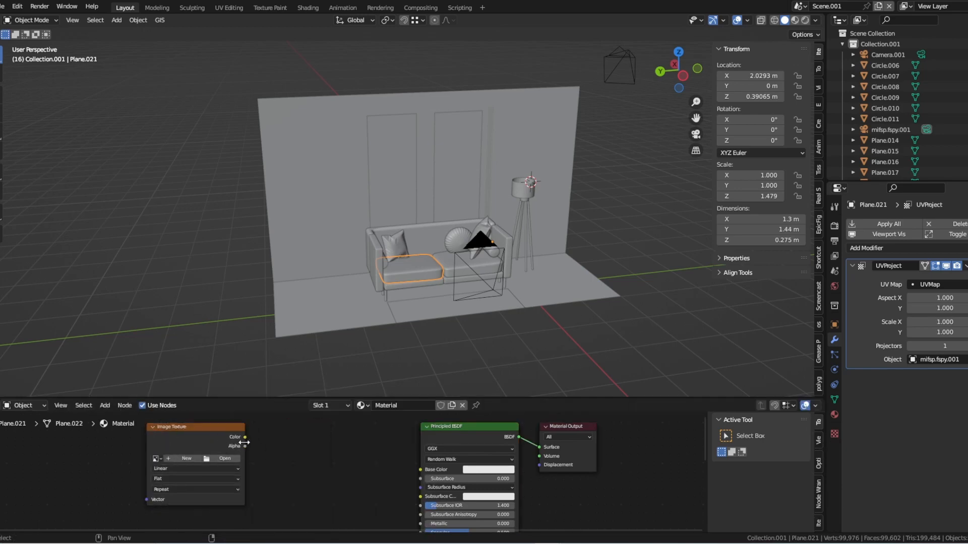
{"action": "left_click_drag", "start_coordinate": [195, 427], "coordinate": [311, 435]}
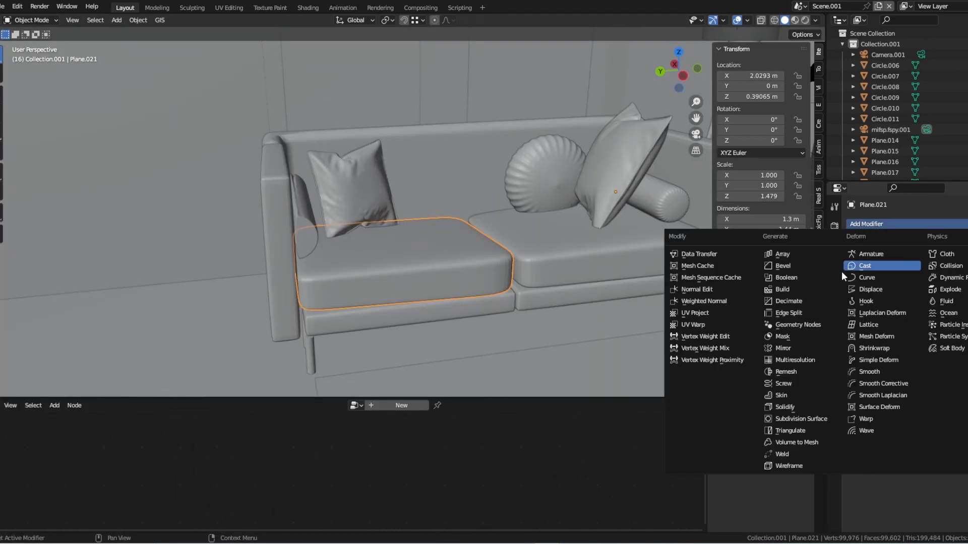
{"action": "mouse_move", "coordinate": [705, 336]}
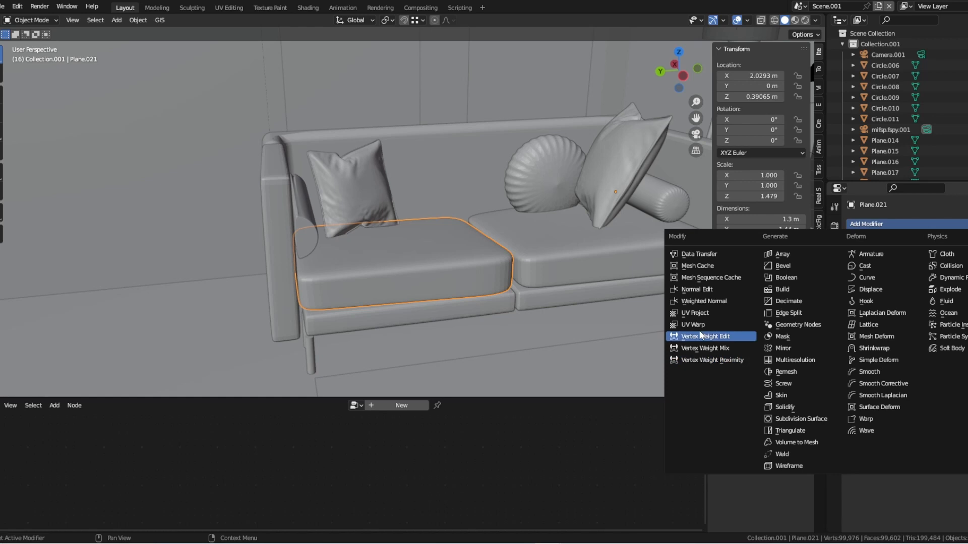
{"action": "left_click", "coordinate": [694, 313]}
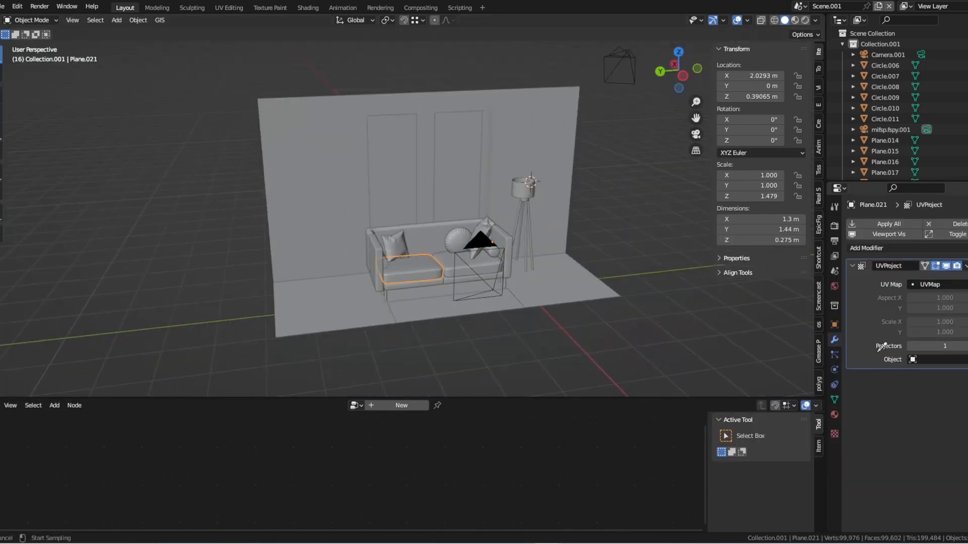
Step: Assign the projector camera to the cushion, keyframe the moved camera's location, and play the animation
{"action": "left_click", "coordinate": [932, 359]}
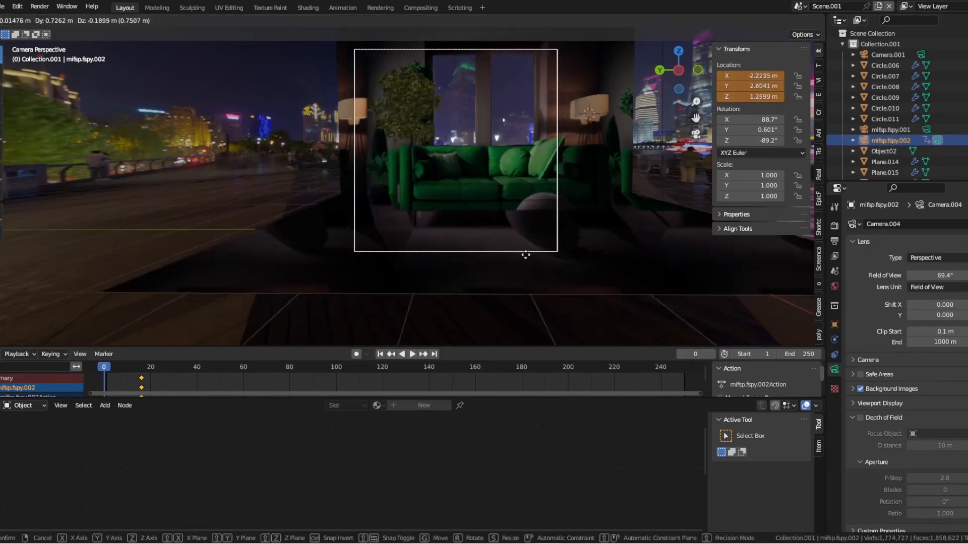
{"action": "left_click", "coordinate": [566, 238]}
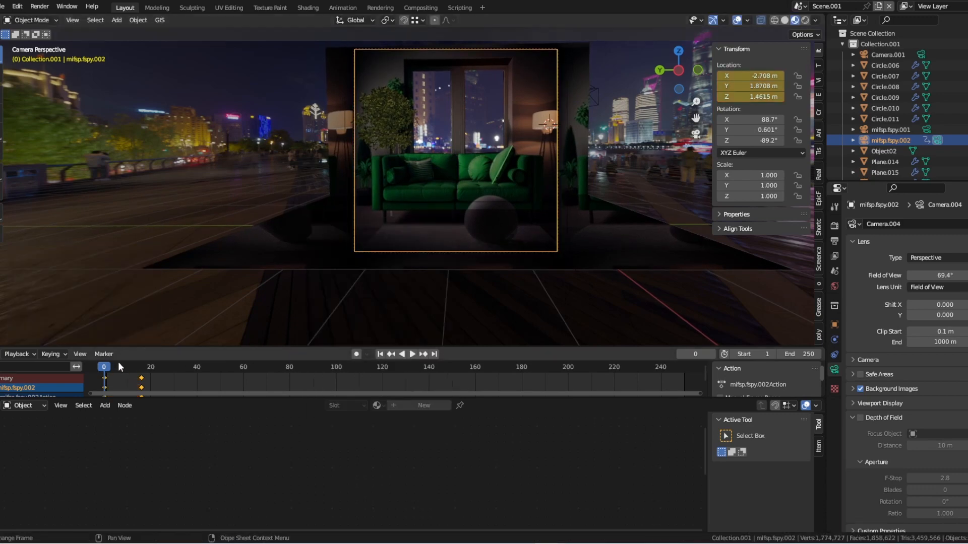
{"action": "left_click", "coordinate": [412, 354]}
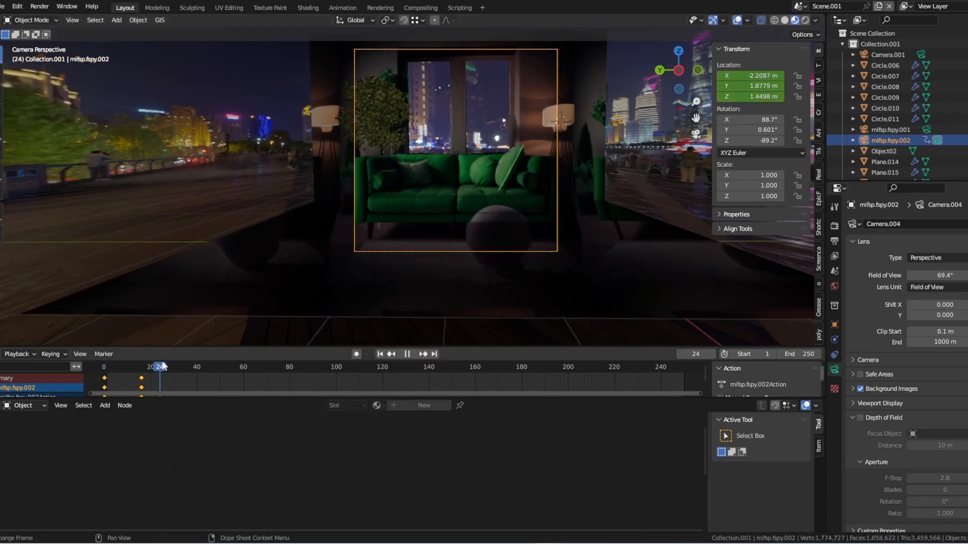